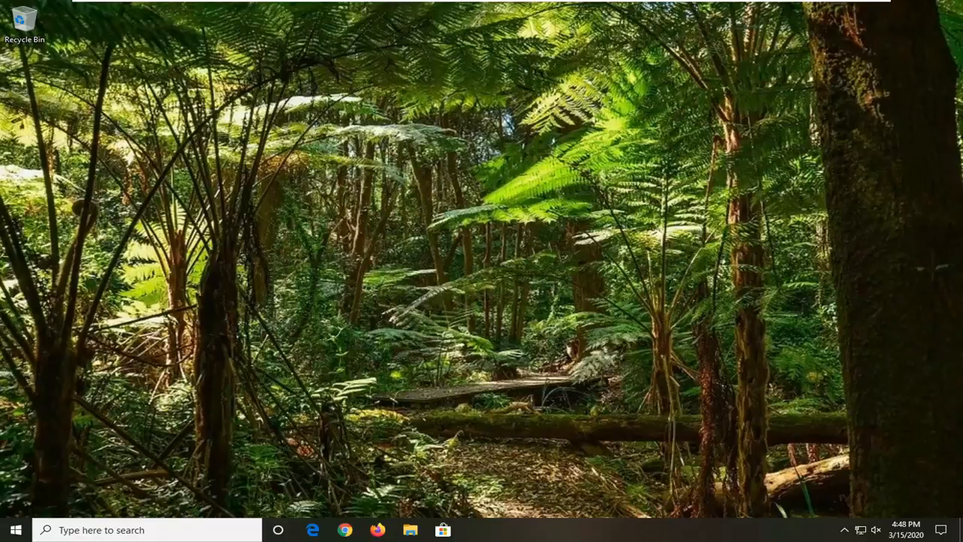
mouse_move(403, 348)
text(device manager)
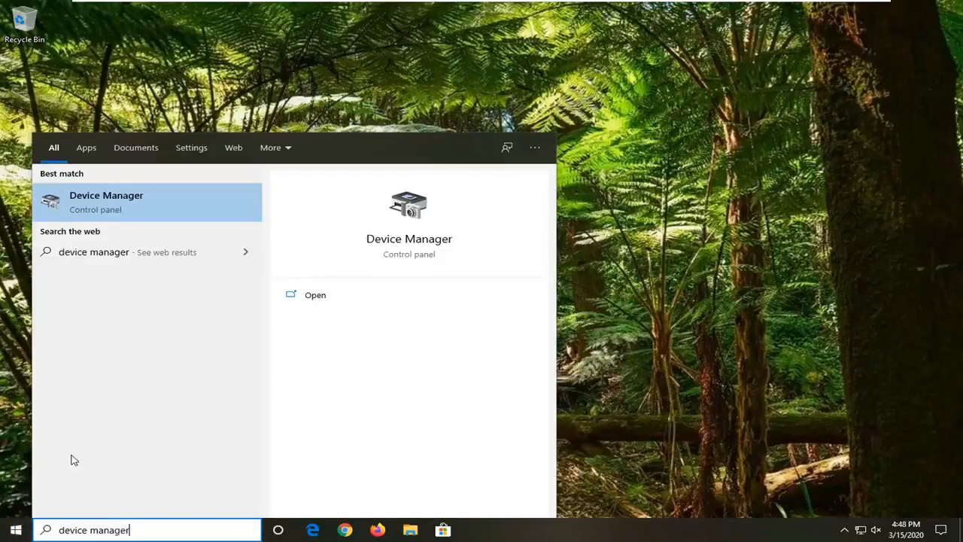
mouse_move(98, 202)
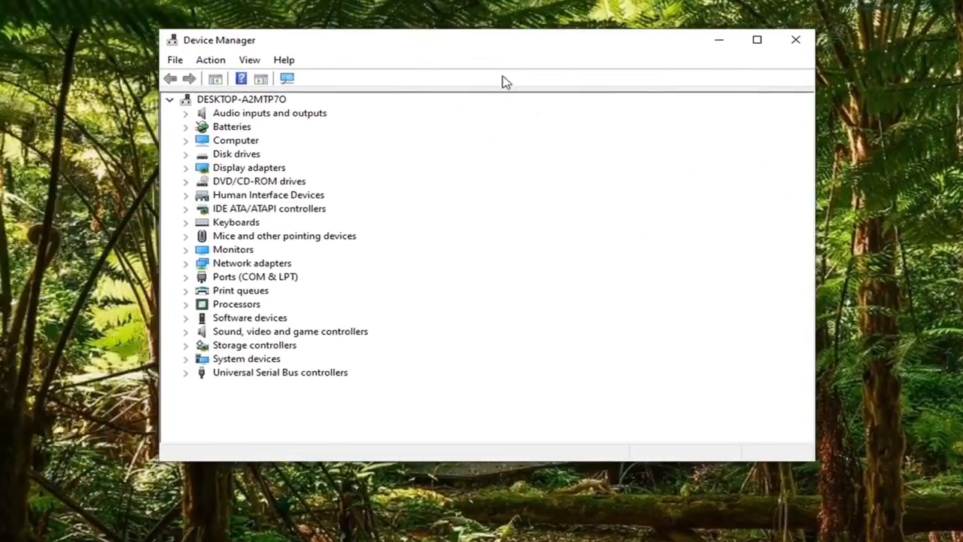
mouse_move(256, 329)
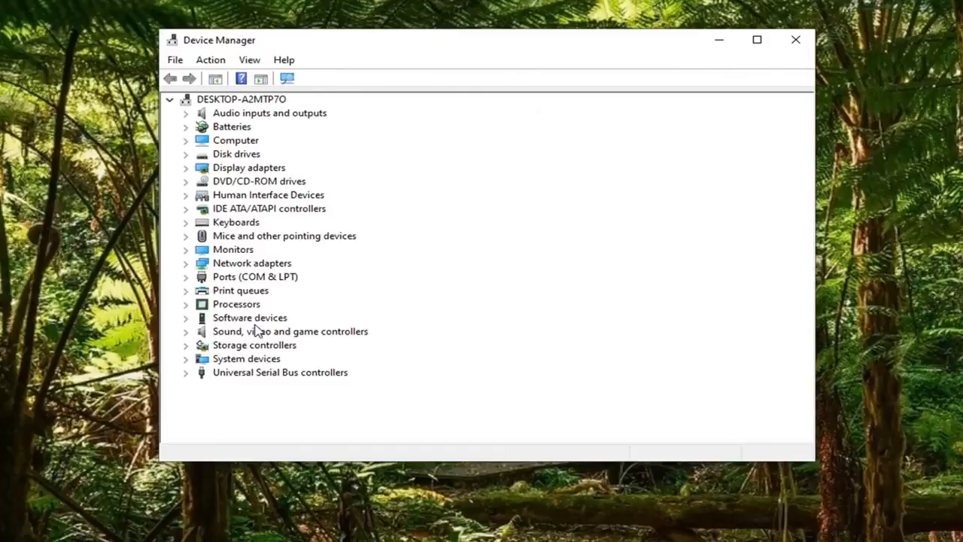
mouse_move(245, 330)
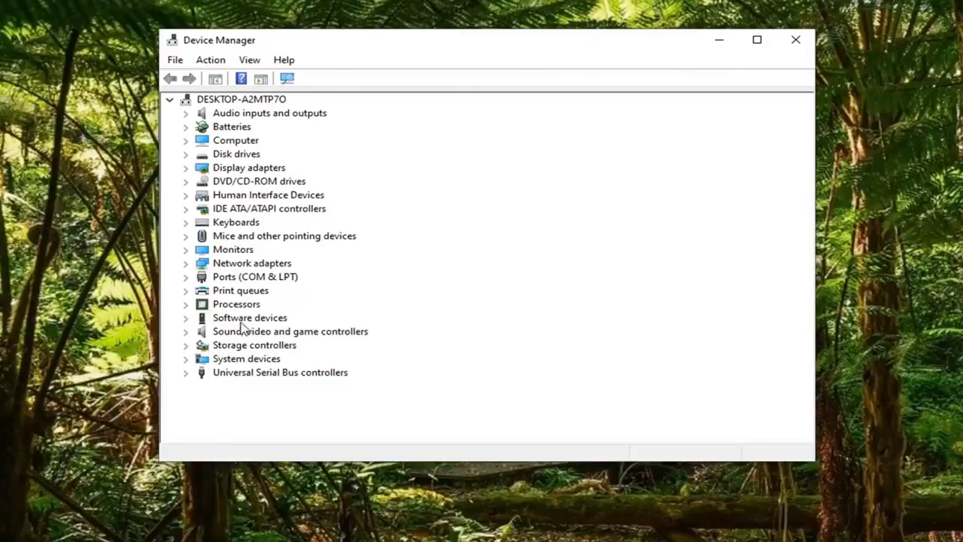
mouse_move(244, 294)
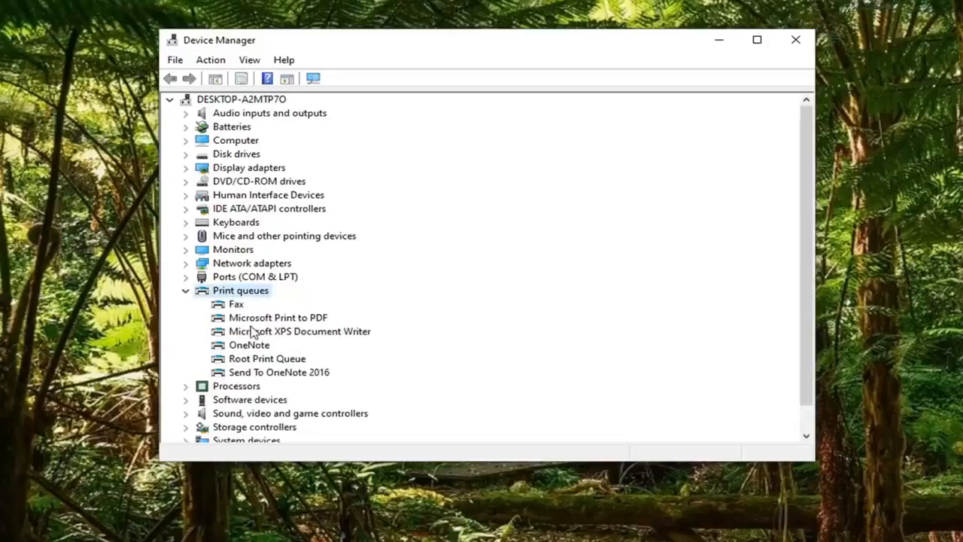
mouse_move(242, 339)
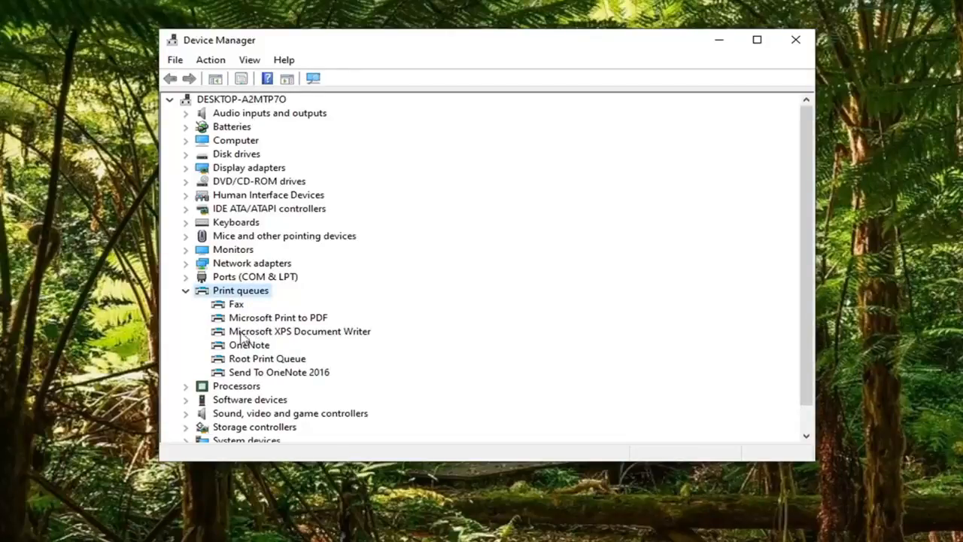
Update the Microsoft Print to PDF driver by picking from the list of available drivers.
right_click(277, 317)
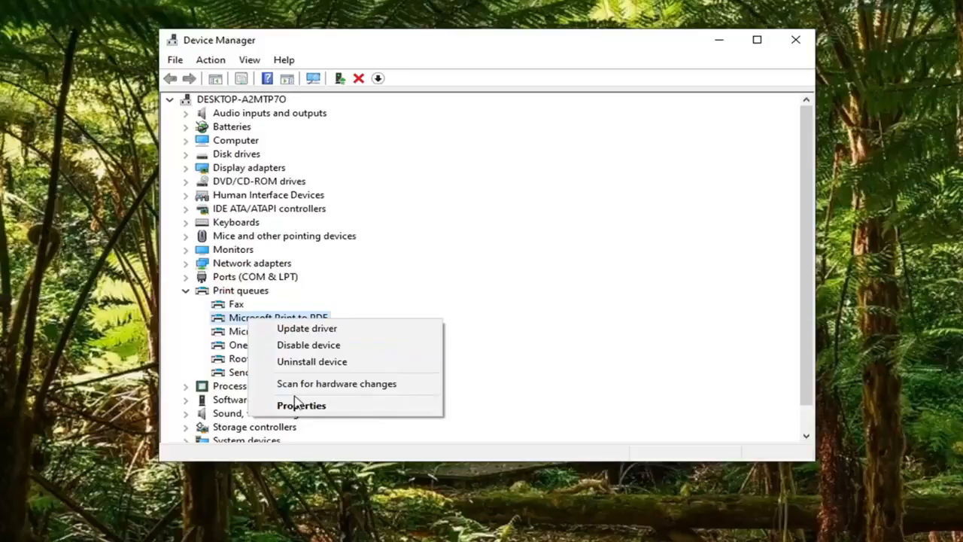
click(306, 328)
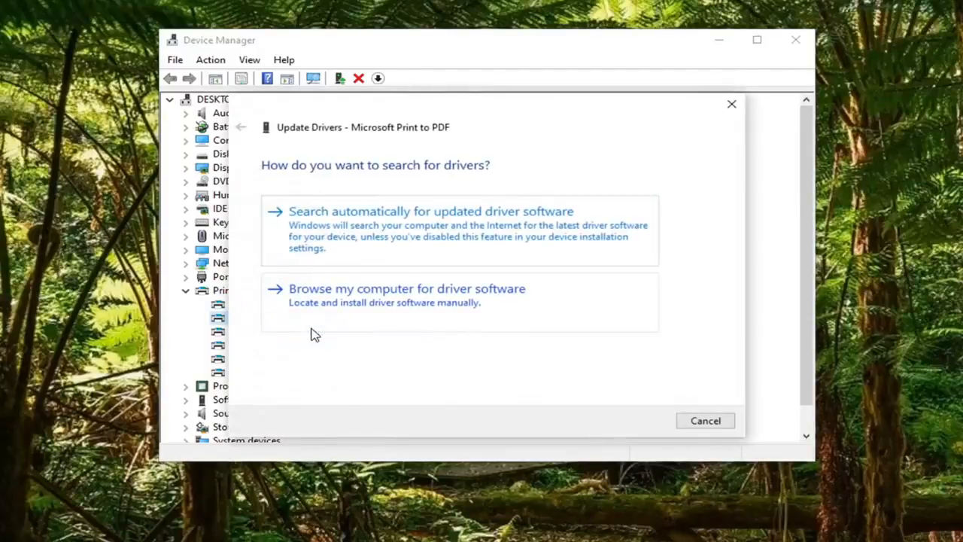
mouse_move(500, 304)
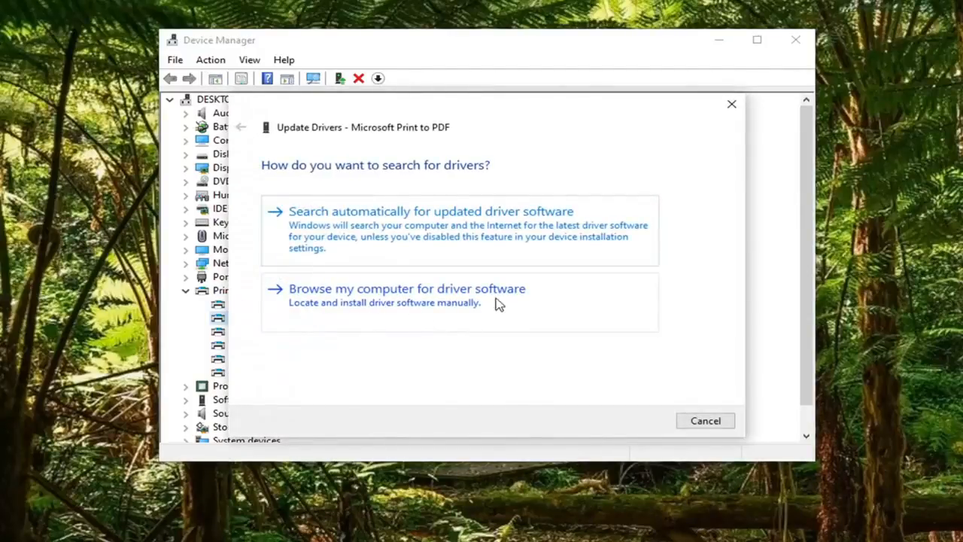
click(407, 288)
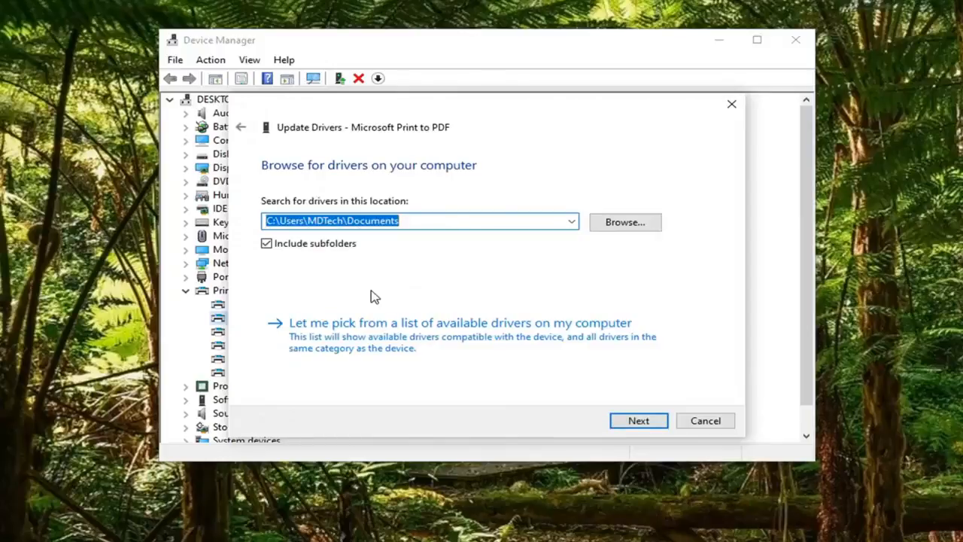
mouse_move(427, 343)
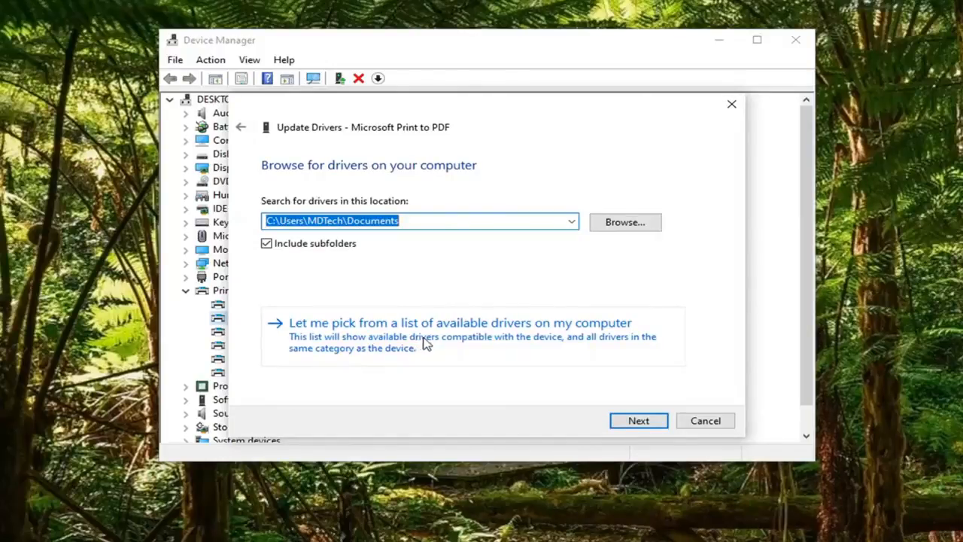
click(459, 322)
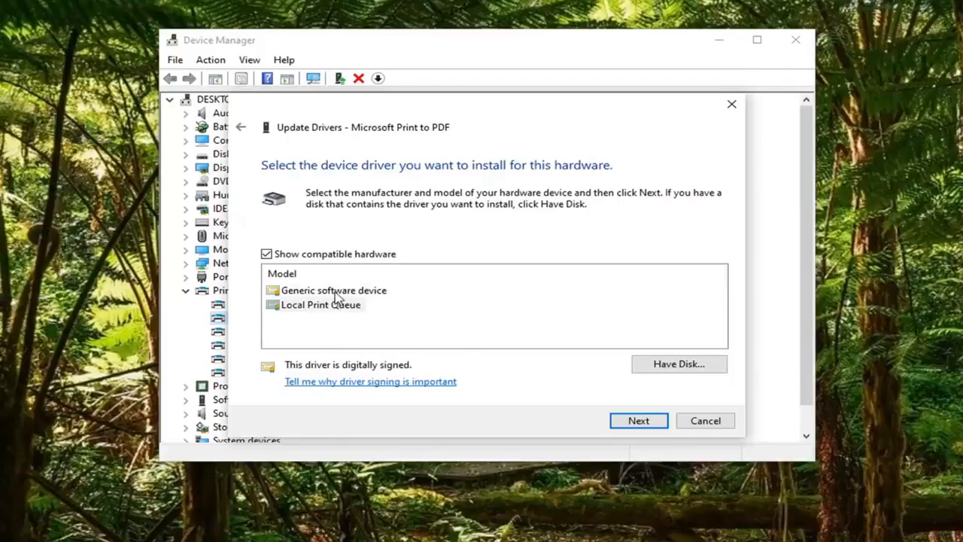
Install Generic software device as the driver for Microsoft Print to PDF.
click(333, 289)
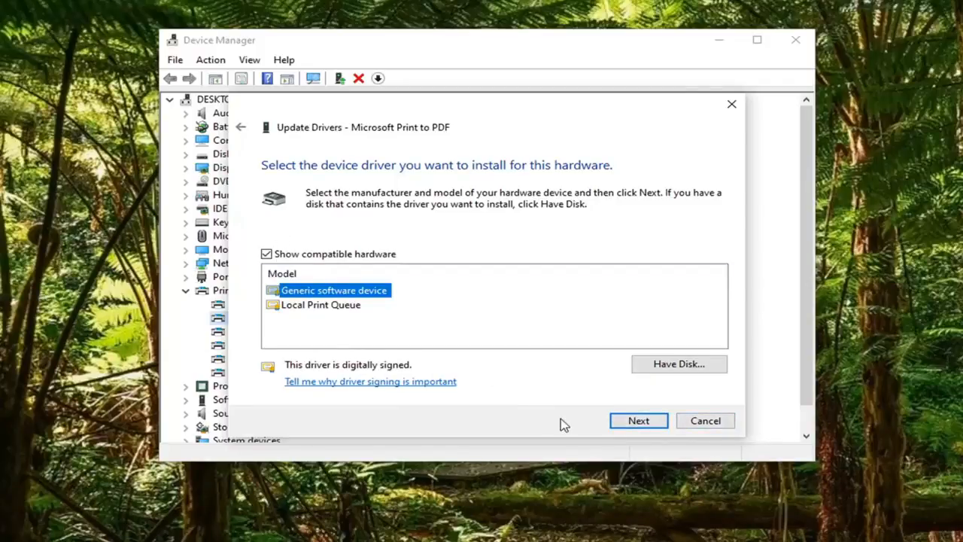
click(639, 420)
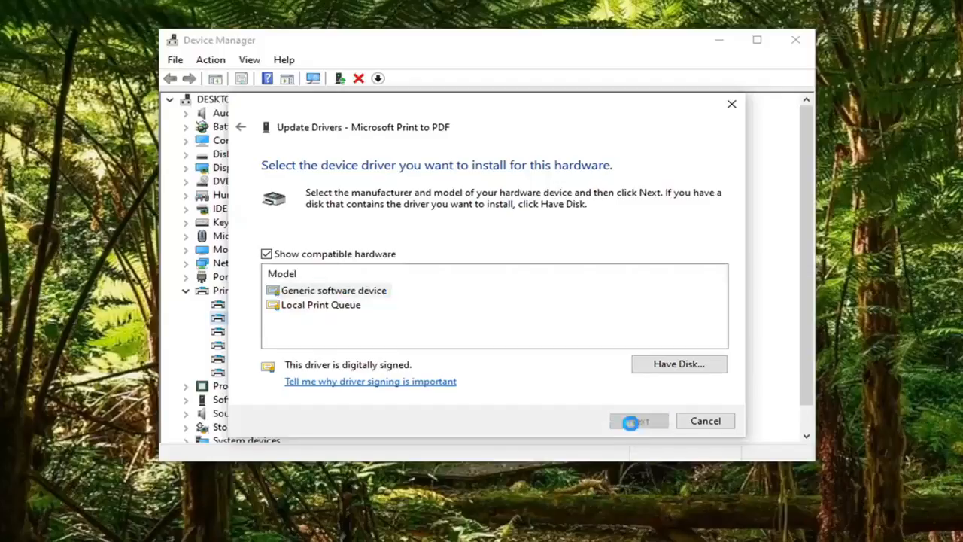
click(638, 420)
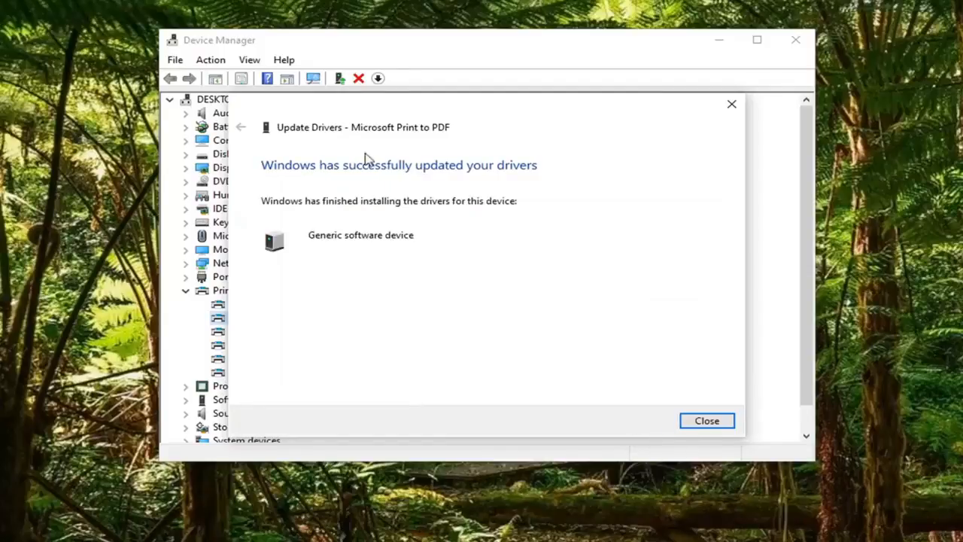
mouse_move(402, 213)
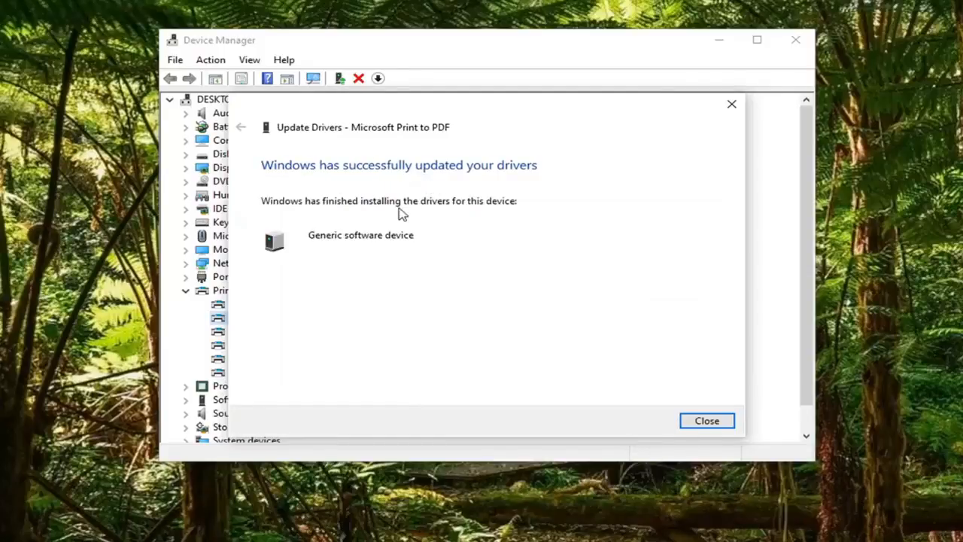
mouse_move(386, 219)
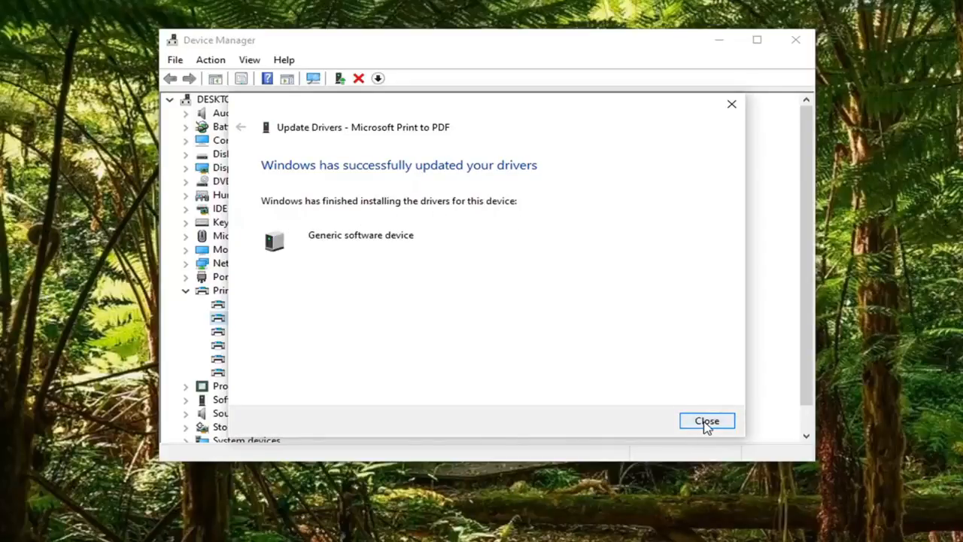
Close the driver update confirmation to see Microsoft Print to PDF under Software devices.
click(706, 420)
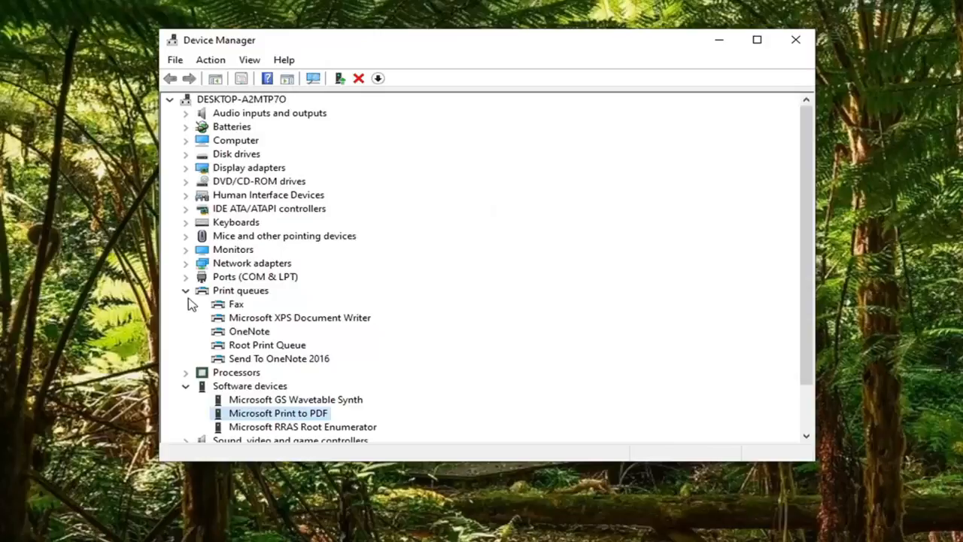